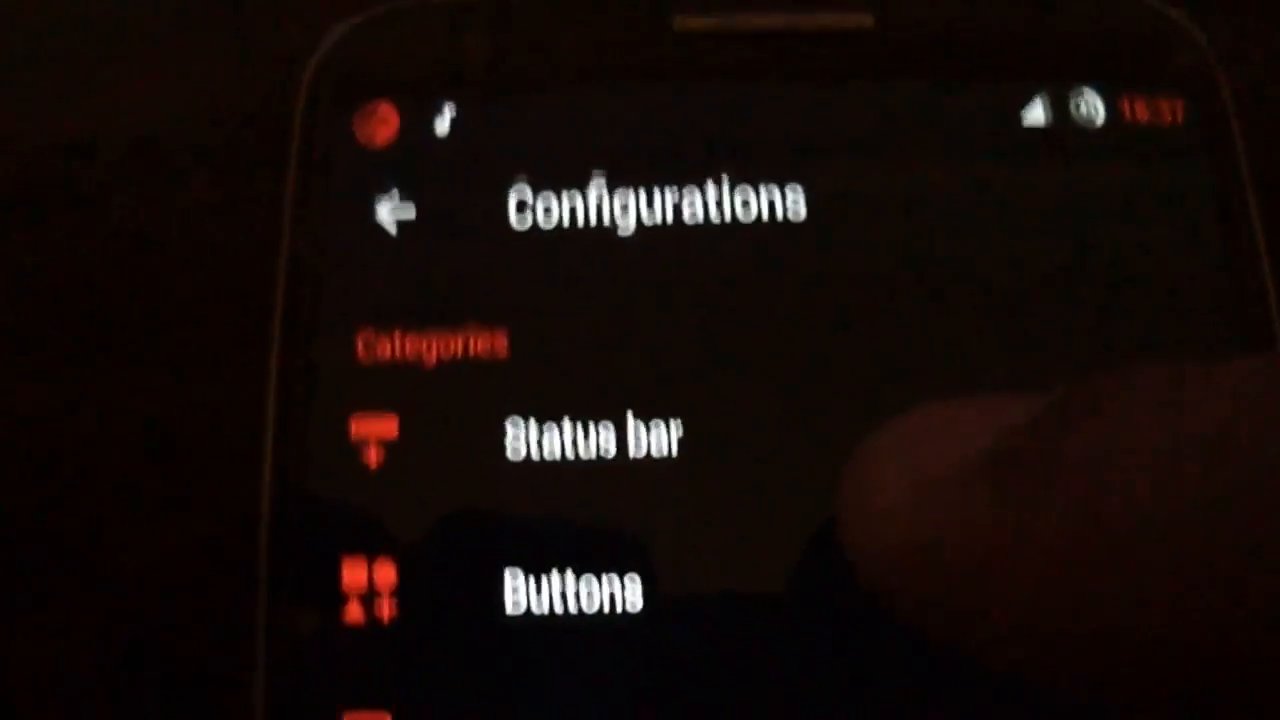
- Scroll the Configurations categories and open Buttons to see its navigation bar options
{"action": "scroll", "scroll_direction": "down", "scroll_amount": 3}
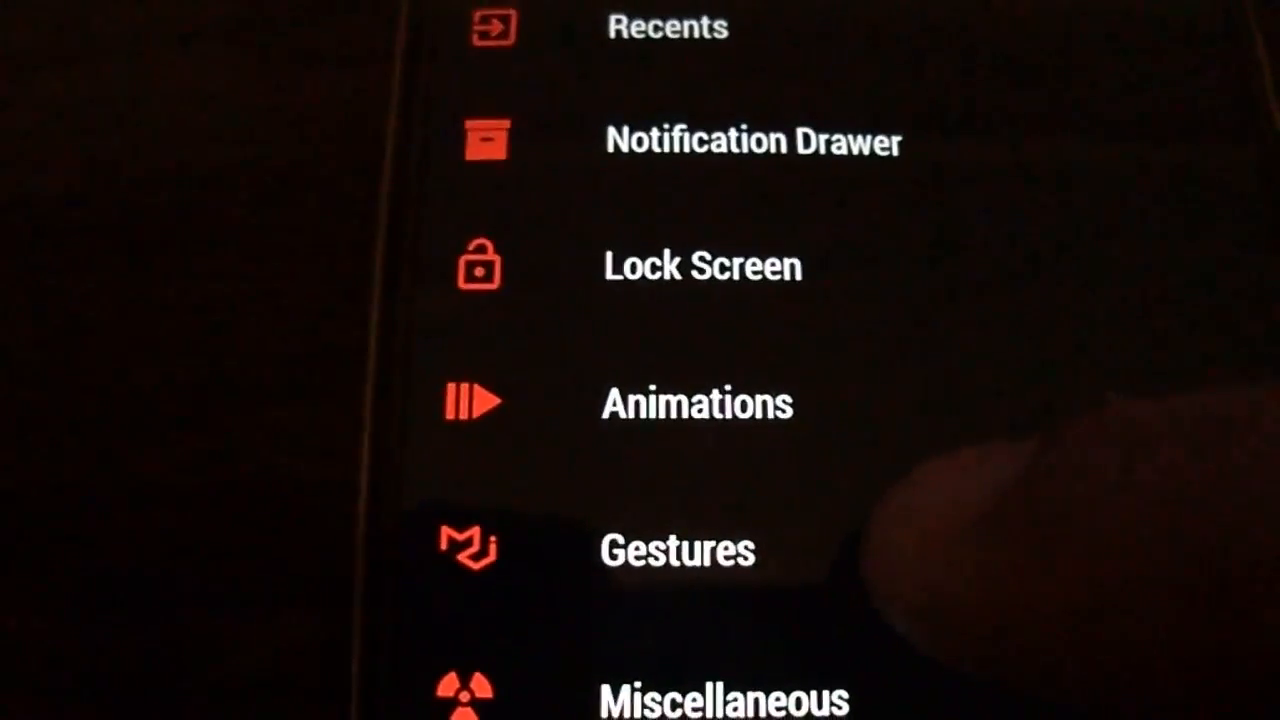
{"action": "left_click", "coordinate": [676, 549]}
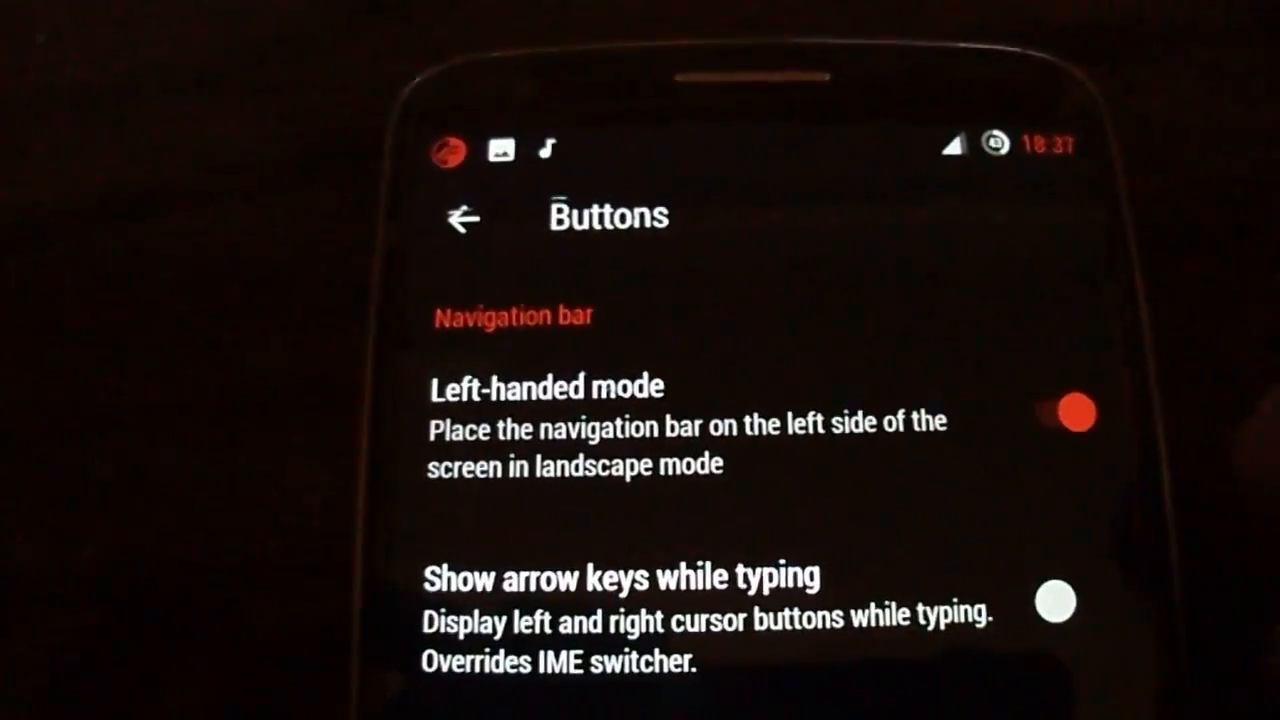
- Review the Buttons options, then open the Recents category with its search and memory bar options
{"action": "scroll", "scroll_direction": "down", "scroll_amount": 3}
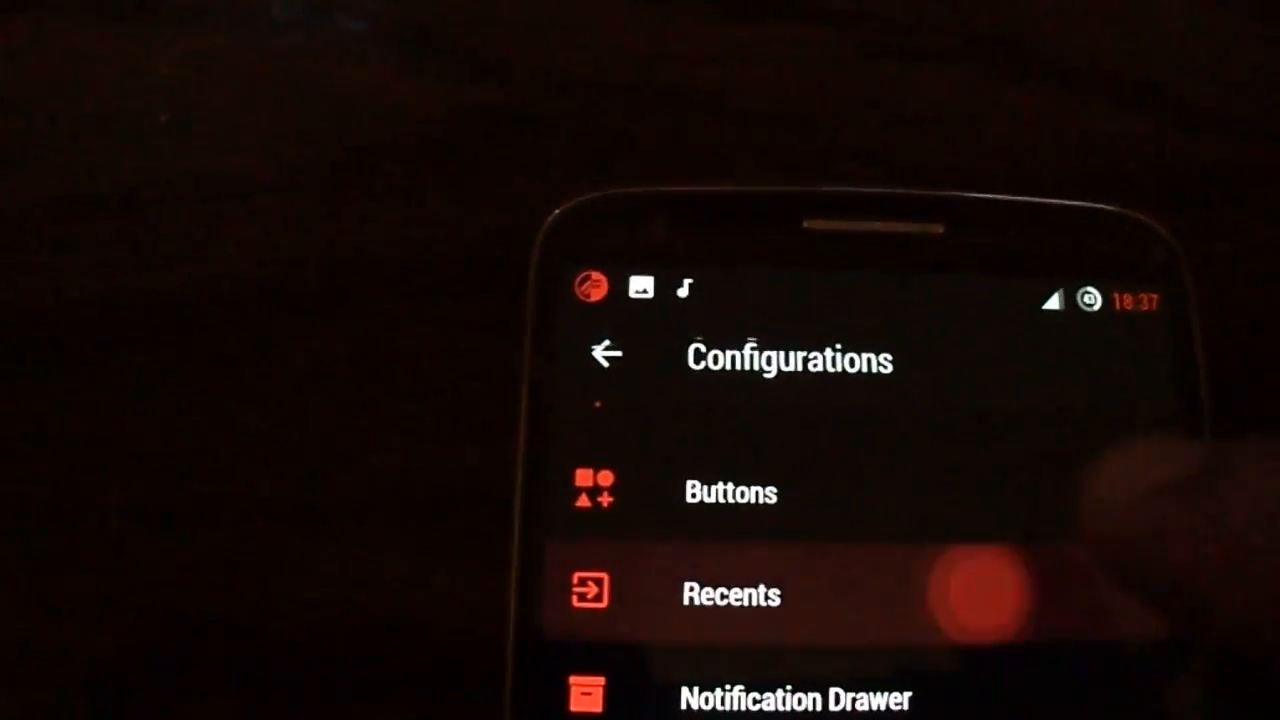
{"action": "left_click", "coordinate": [731, 594]}
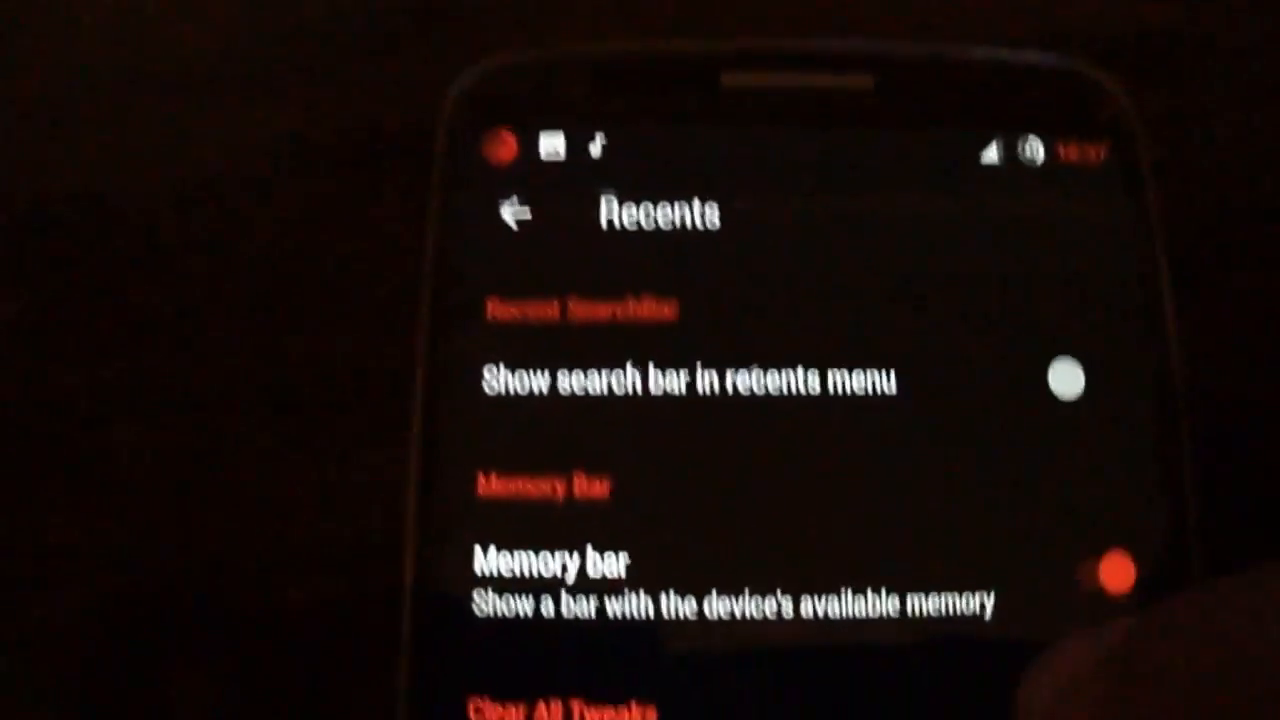